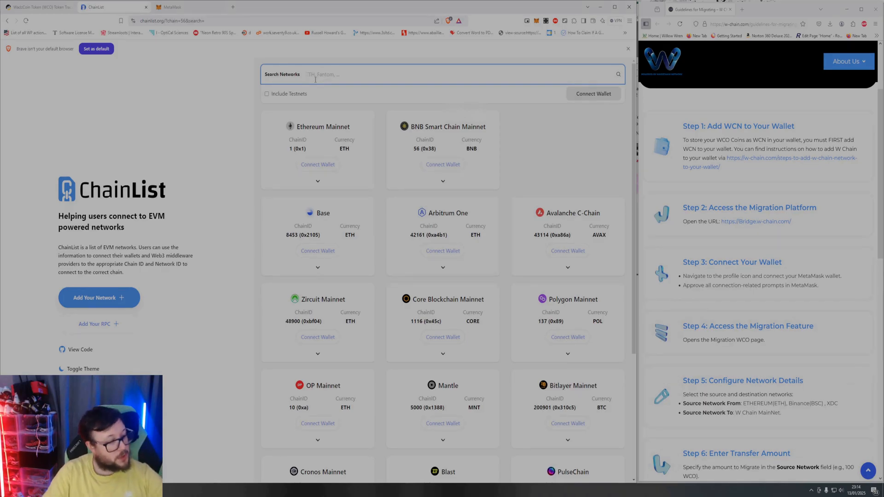
Search ChainList for 'bsc' to find BNB Smart Chain Mainnet, then search 'wco' instead
{"action": "type", "text": "bsc"}
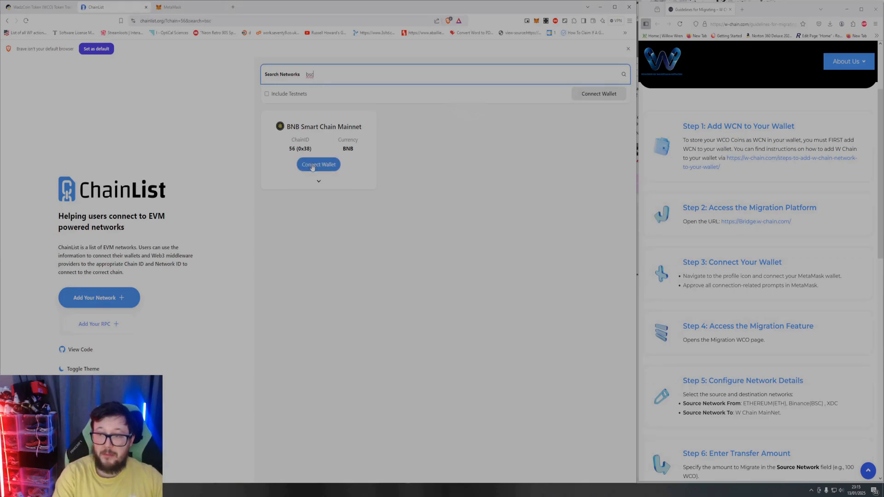
{"action": "mouse_move", "coordinate": [338, 134]}
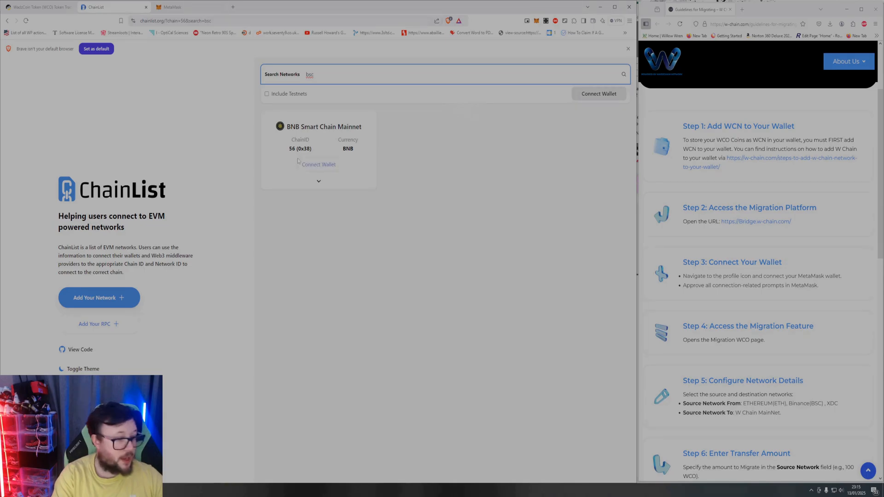
{"action": "mouse_move", "coordinate": [318, 163]}
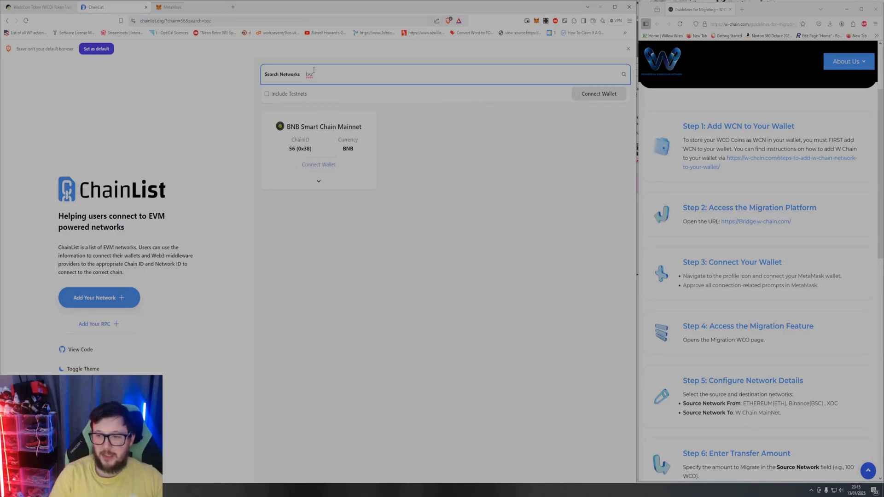
{"action": "left_click", "coordinate": [445, 74]}
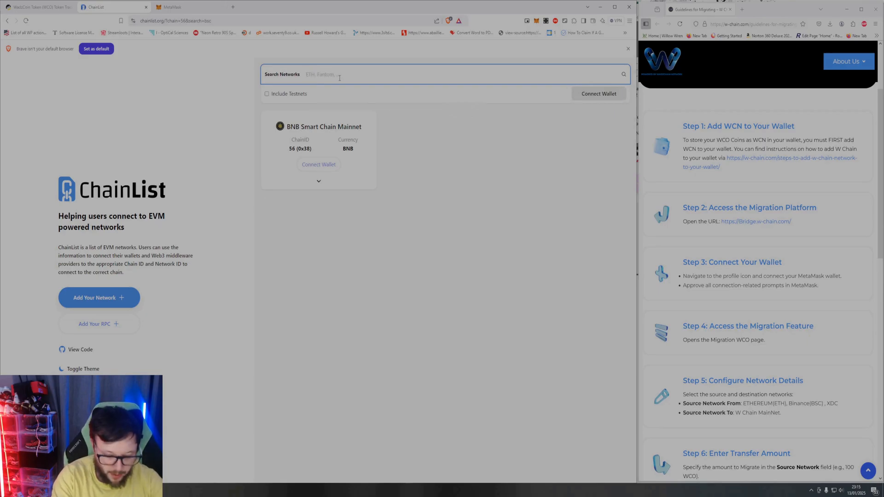
{"action": "type", "text": "wco"}
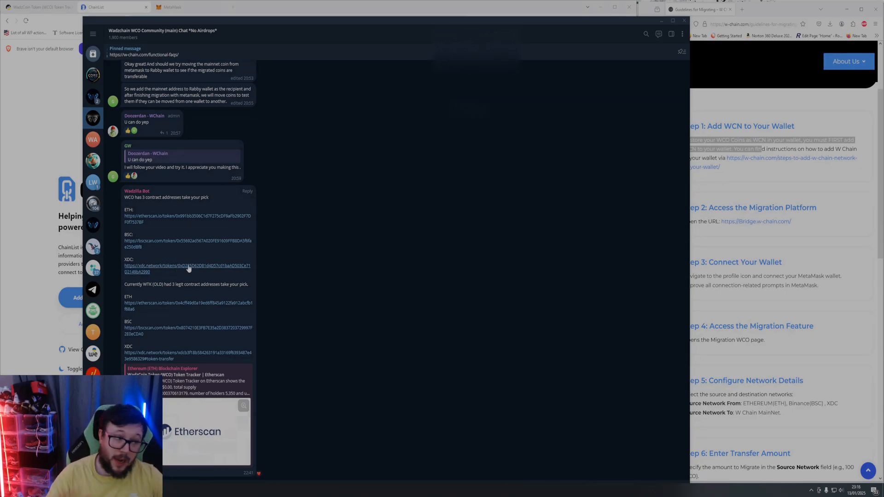
{"action": "mouse_move", "coordinate": [187, 269]}
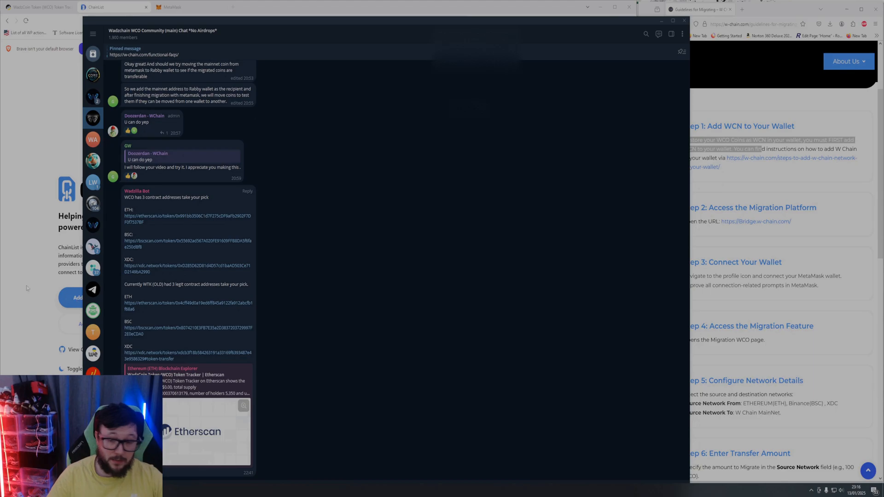
{"action": "mouse_move", "coordinate": [152, 253]}
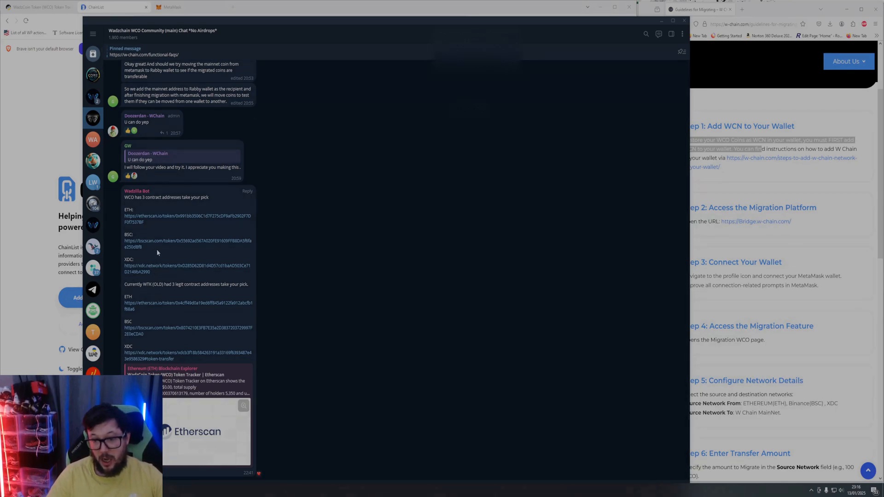
Select the WCO BSC contract address in the Wadzilla Bot message to copy it
{"action": "left_click_drag", "start_coordinate": [125, 241], "coordinate": [144, 246]}
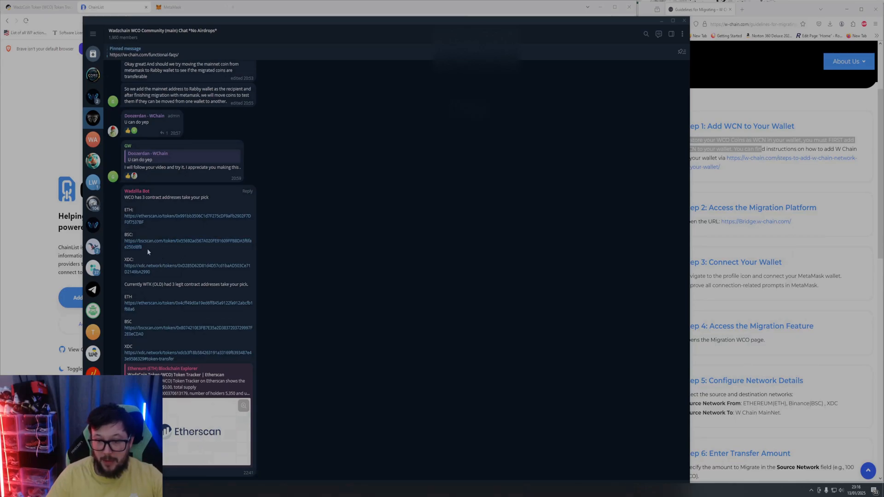
{"action": "left_click_drag", "start_coordinate": [124, 241], "coordinate": [252, 247]}
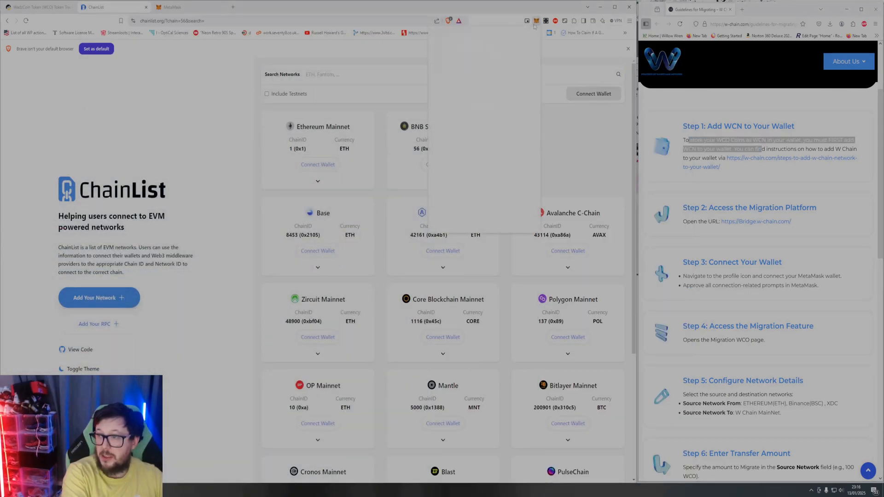
Import the WCO custom token into MetaMask on BNB Smart Chain using the pasted contract address
{"action": "left_click", "coordinate": [536, 21]}
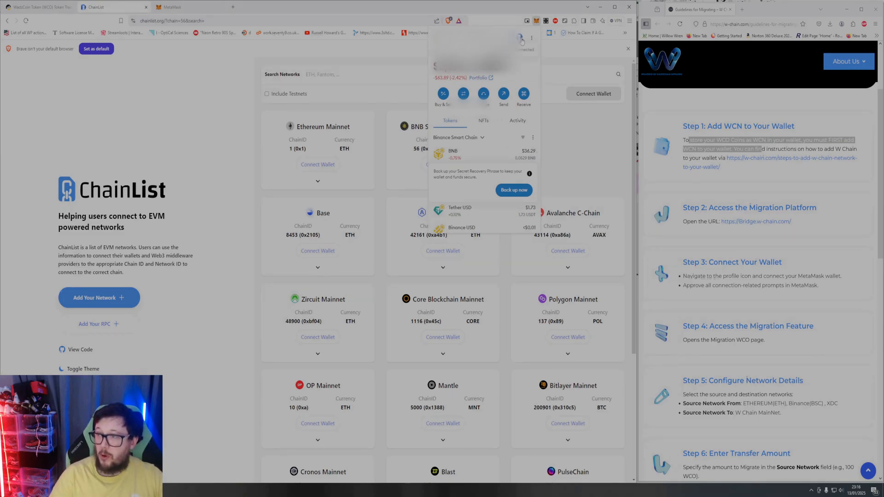
{"action": "left_click", "coordinate": [532, 38]}
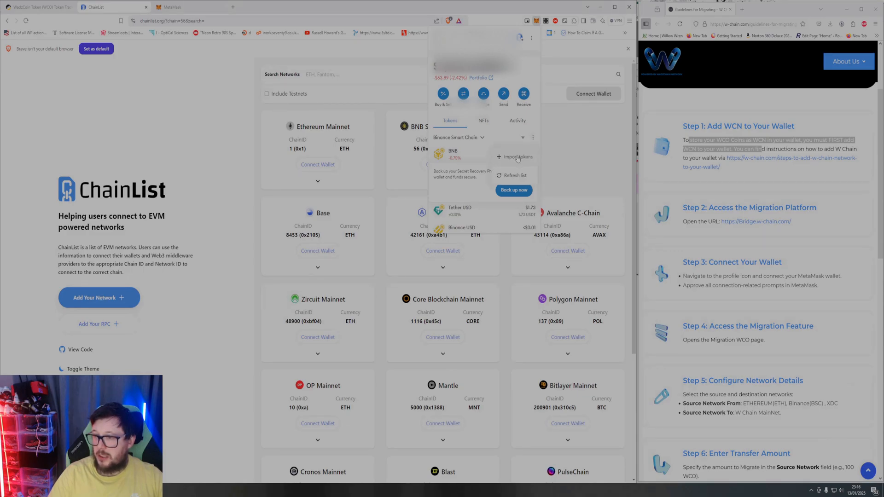
{"action": "left_click", "coordinate": [516, 156]}
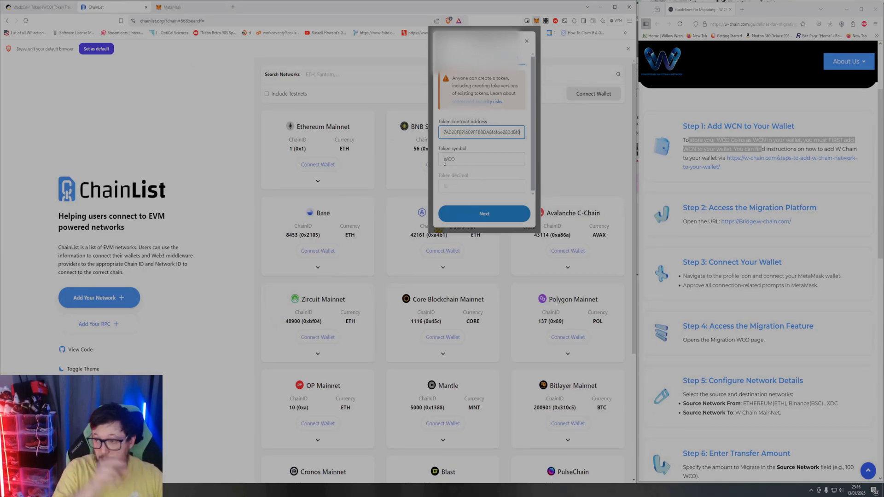
{"action": "left_click", "coordinate": [483, 214]}
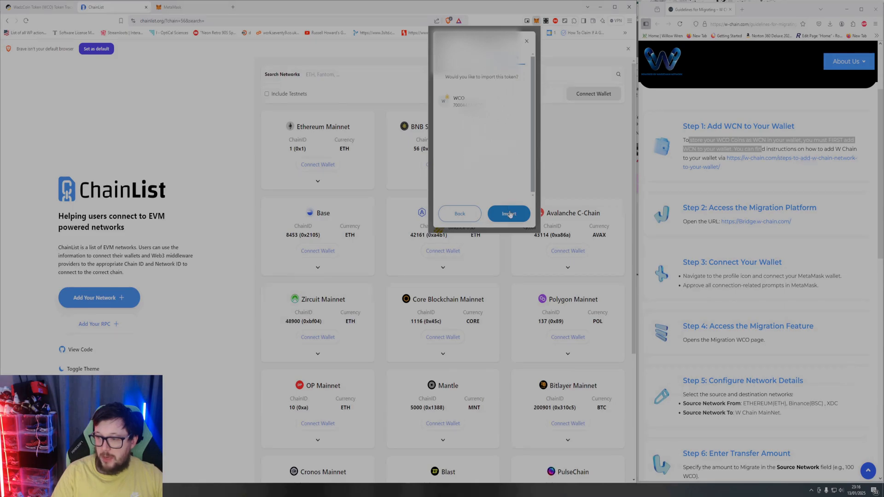
{"action": "left_click", "coordinate": [507, 213]}
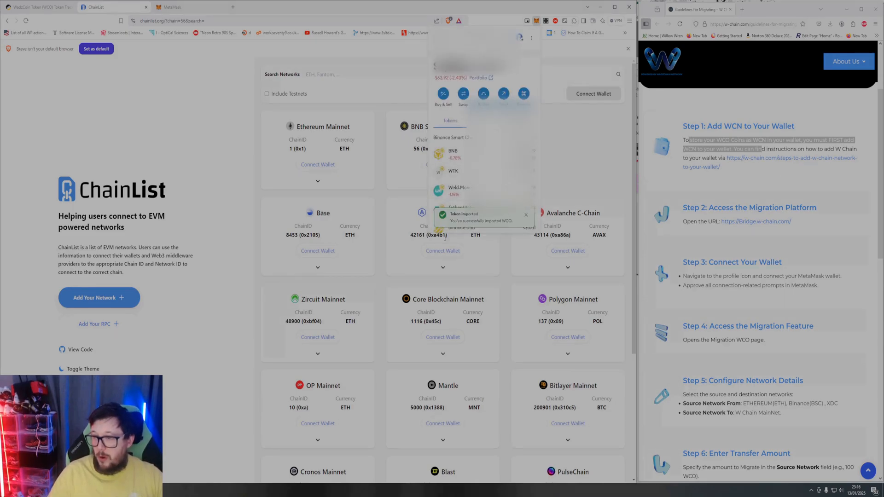
{"action": "scroll", "scroll_direction": "down", "scroll_amount": 3}
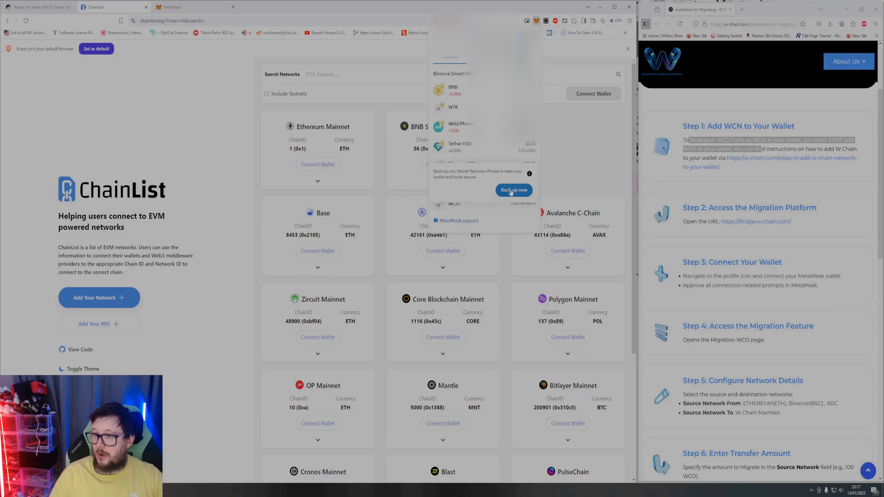
{"action": "left_click", "coordinate": [169, 7]}
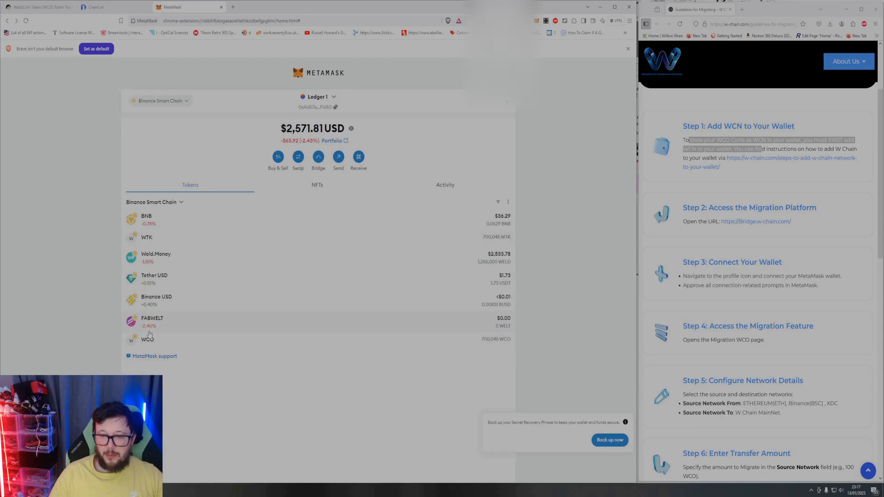
View the WCO token's details in MetaMask with its 700,046 WCO balance
{"action": "left_click", "coordinate": [147, 337]}
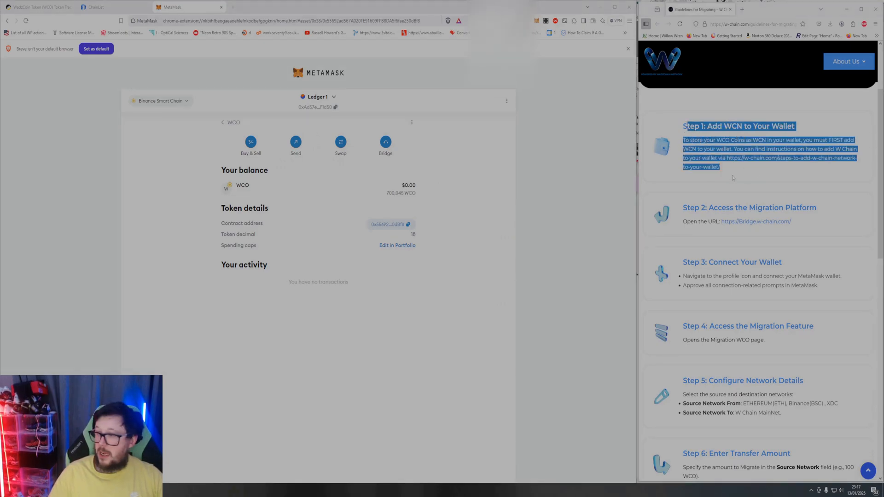
{"action": "scroll", "scroll_direction": "down", "scroll_amount": 3}
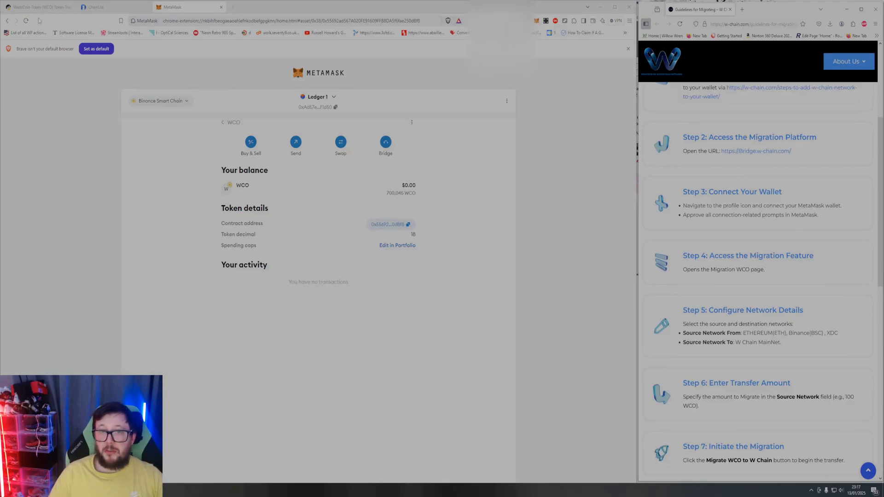
{"action": "mouse_move", "coordinate": [736, 155]}
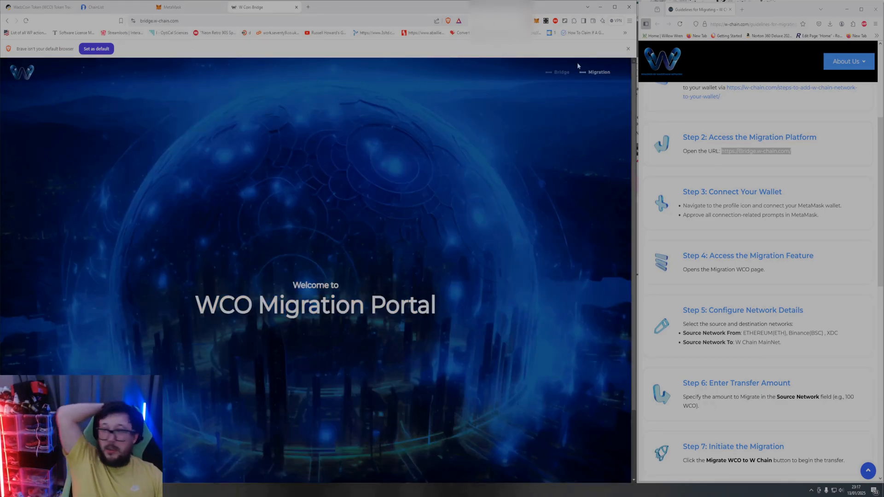
Reach the Migration WCO page and choose Binance as the source network
{"action": "left_click", "coordinate": [628, 48]}
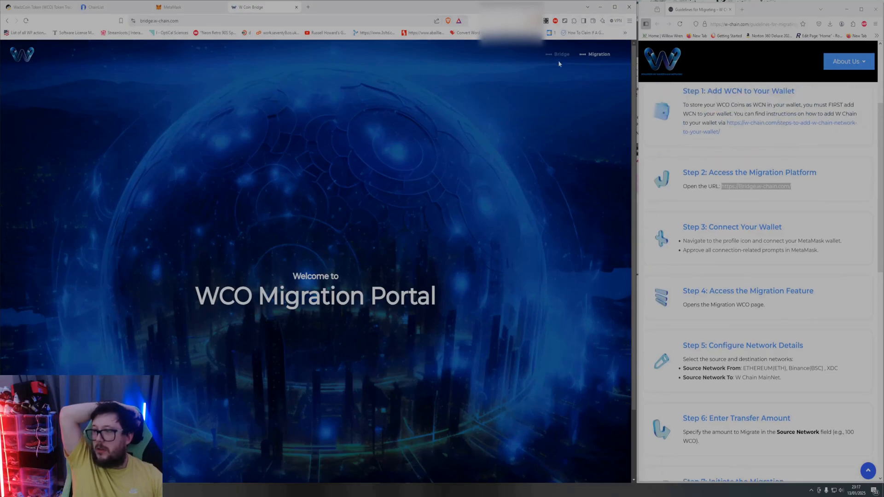
{"action": "left_click", "coordinate": [600, 54]}
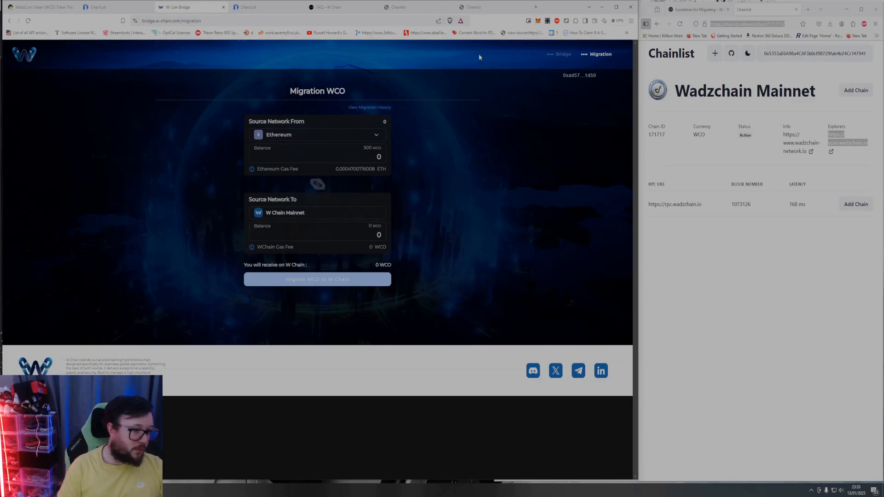
{"action": "mouse_move", "coordinate": [491, 66]}
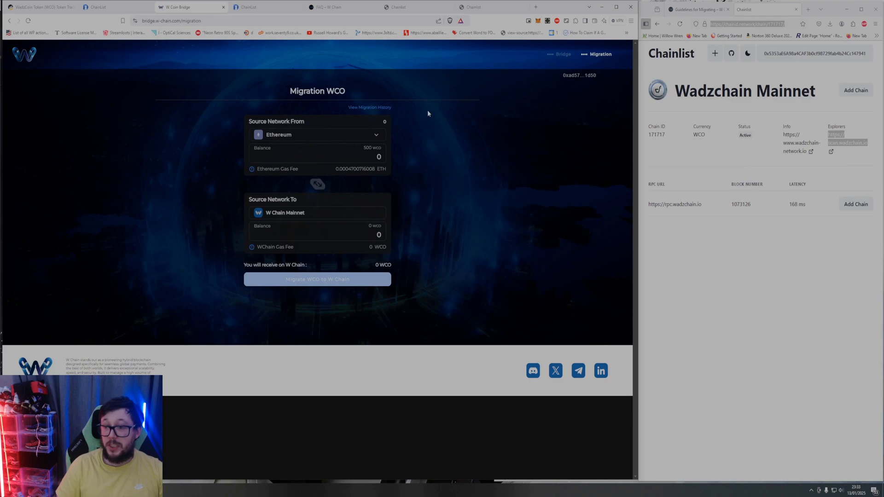
{"action": "mouse_move", "coordinate": [436, 98]}
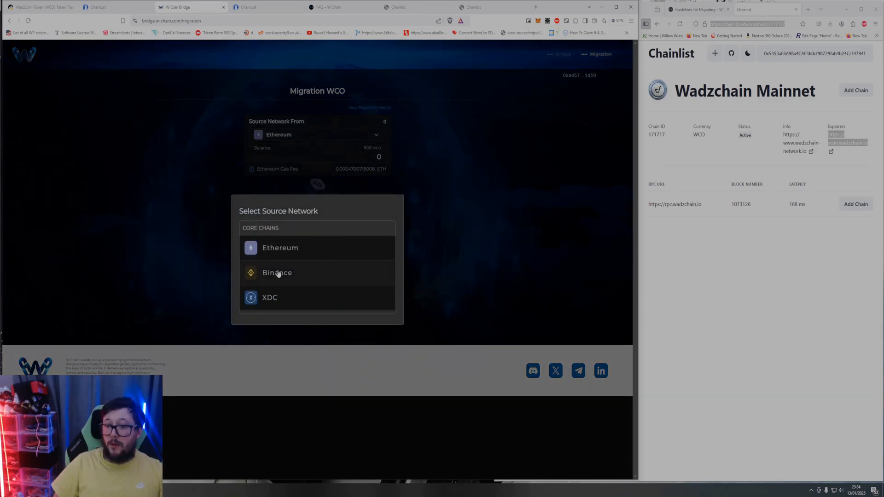
{"action": "left_click", "coordinate": [276, 272]}
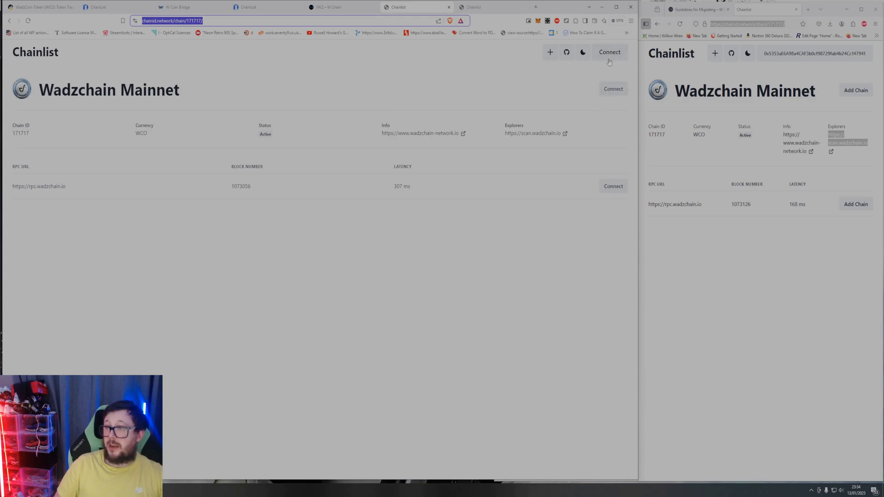
Connect the wallet on Chainlist, add Wadzchain Mainnet to MetaMask, and return to the W Coin Bridge
{"action": "left_click", "coordinate": [608, 52]}
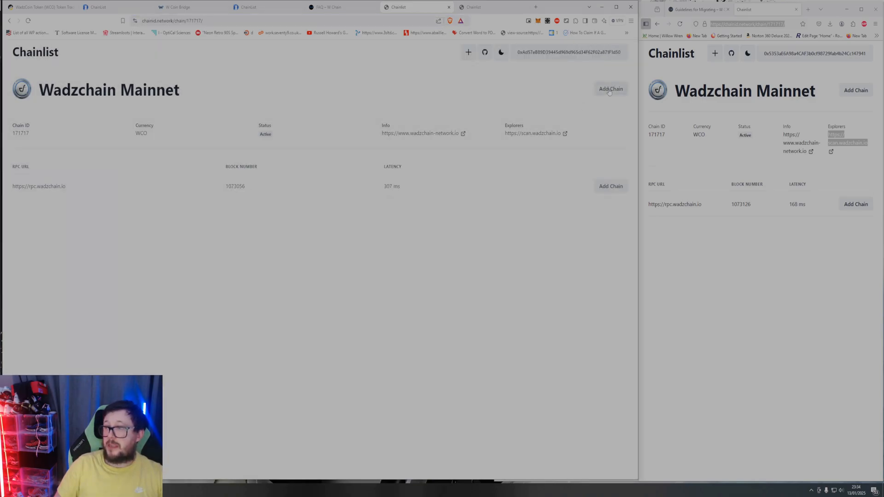
{"action": "left_click", "coordinate": [610, 88]}
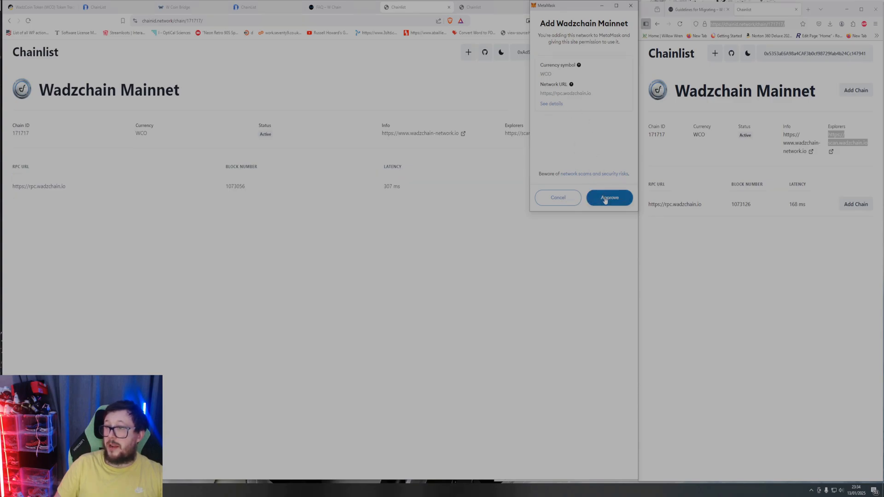
{"action": "left_click", "coordinate": [608, 197]}
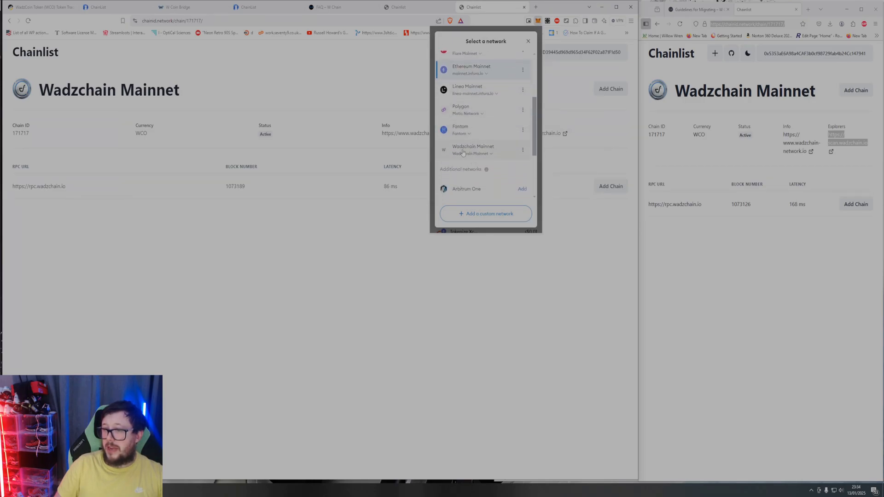
{"action": "left_click", "coordinate": [527, 41]}
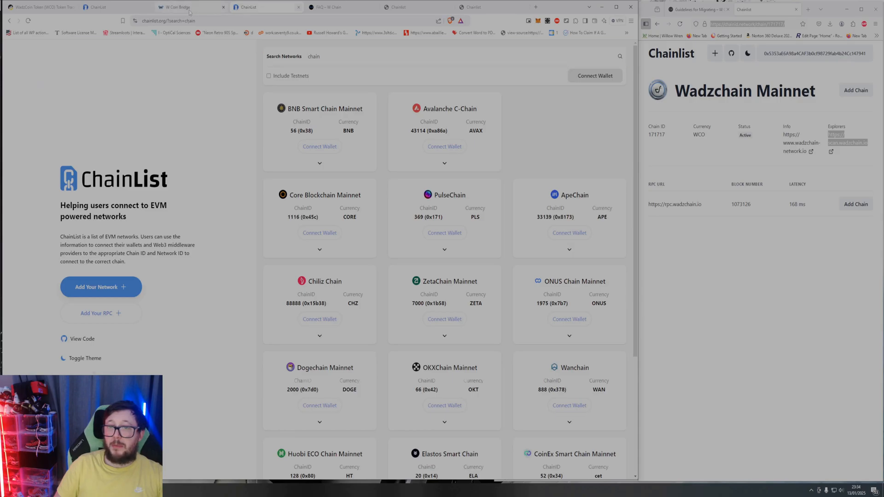
{"action": "left_click", "coordinate": [188, 7]}
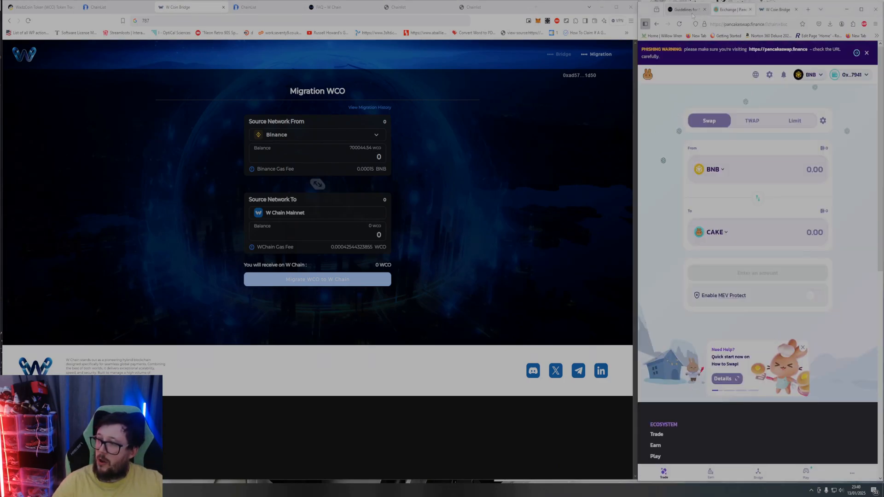
Start migrating the full 700044.54 WCO balance to W Chain and approve the spending cap in MetaMask
{"action": "left_click", "coordinate": [680, 10]}
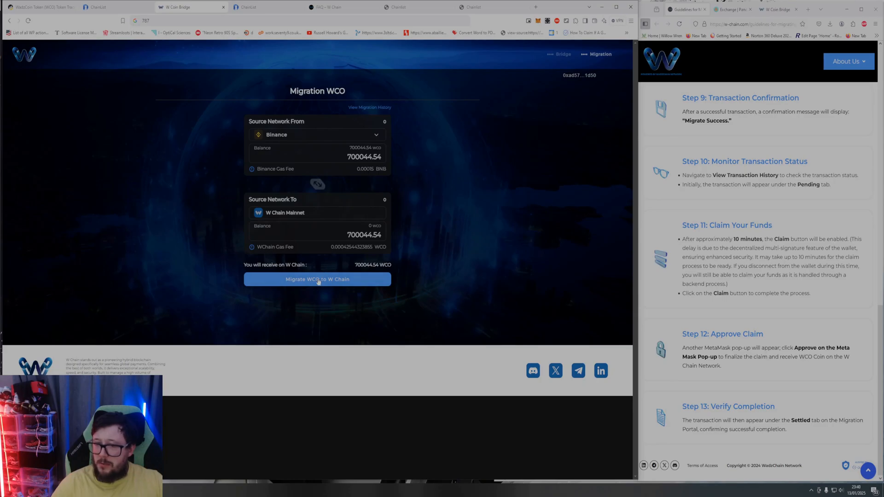
{"action": "mouse_move", "coordinate": [322, 281]}
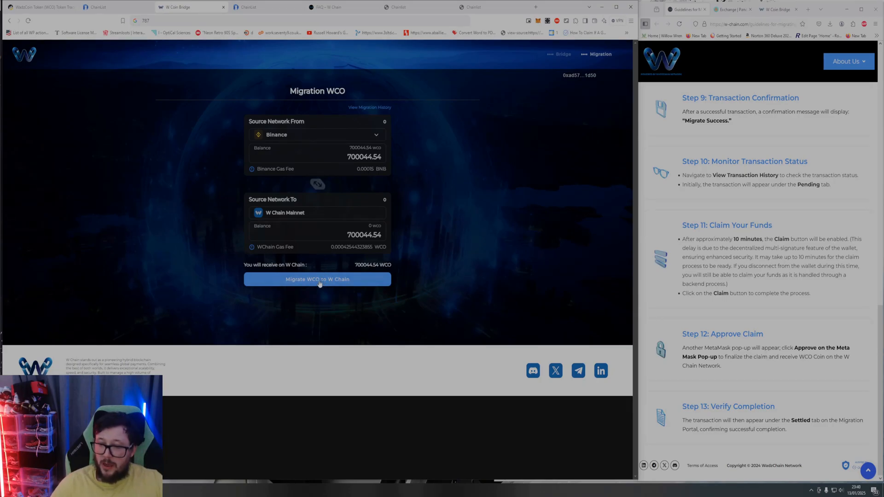
{"action": "left_click", "coordinate": [316, 279]}
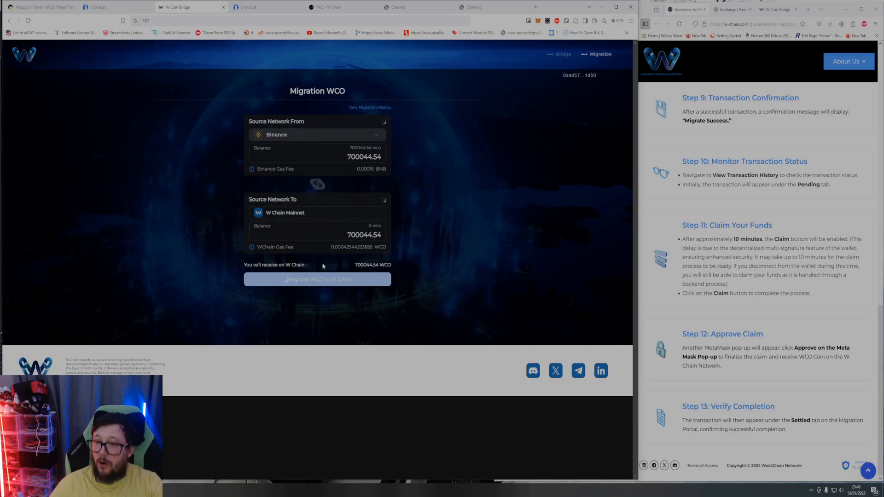
{"action": "left_click", "coordinate": [316, 279]}
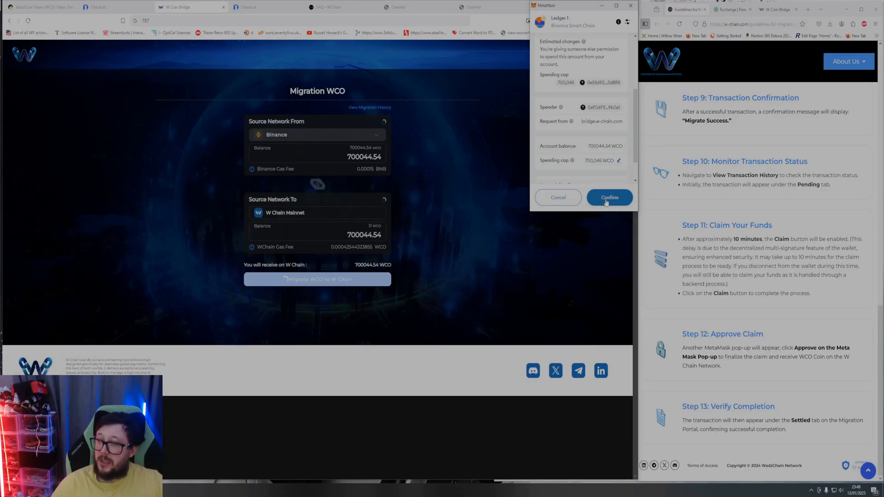
{"action": "left_click", "coordinate": [608, 197]}
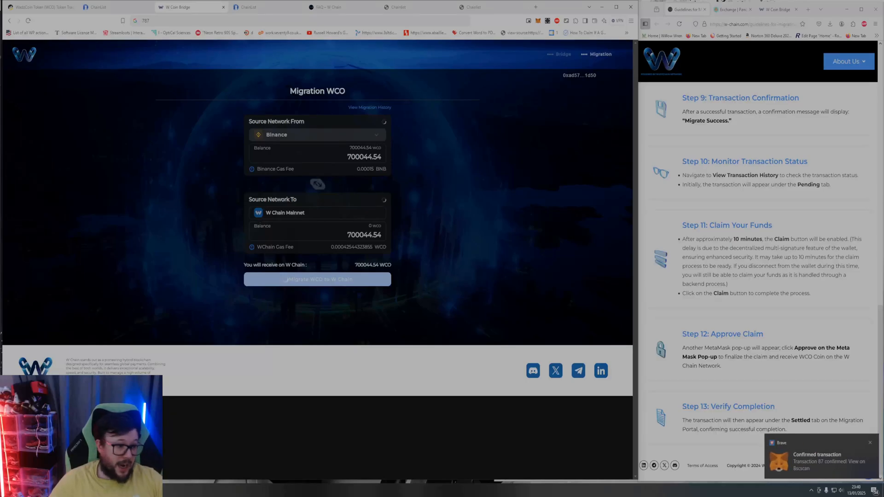
Confirm the WCO migration transfer transaction in MetaMask
{"action": "left_click", "coordinate": [317, 279]}
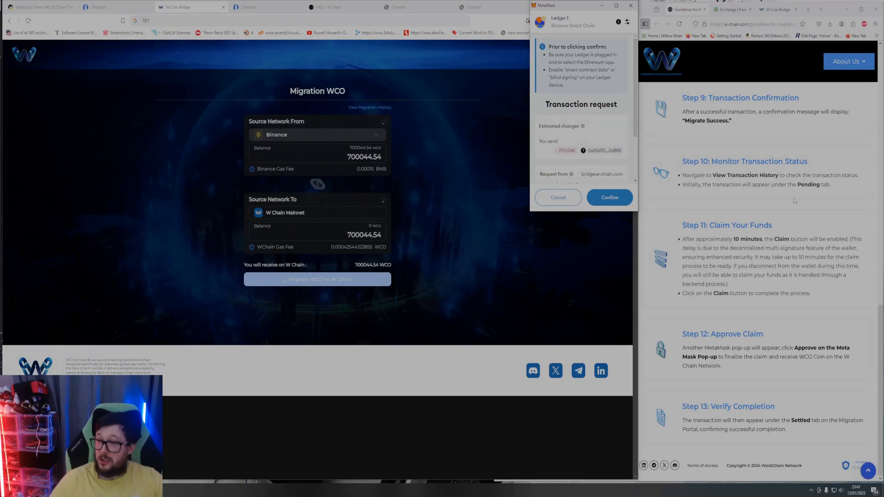
{"action": "left_click", "coordinate": [610, 197]}
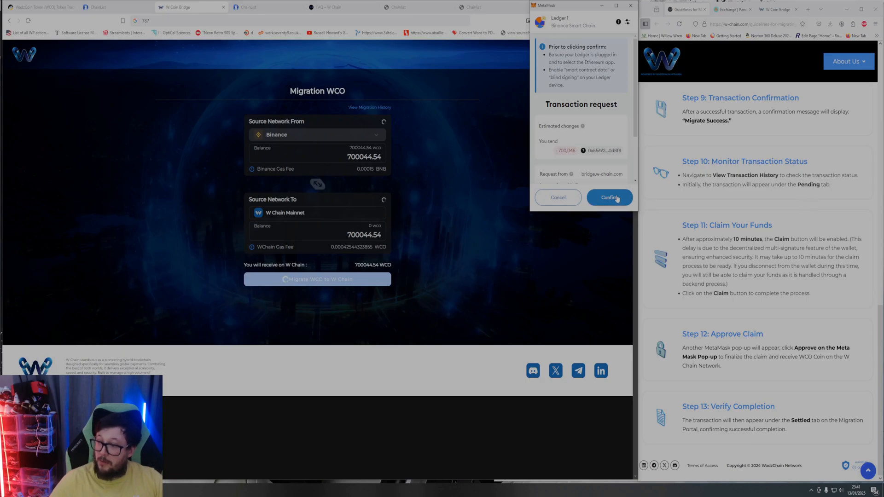
{"action": "left_click", "coordinate": [610, 197]}
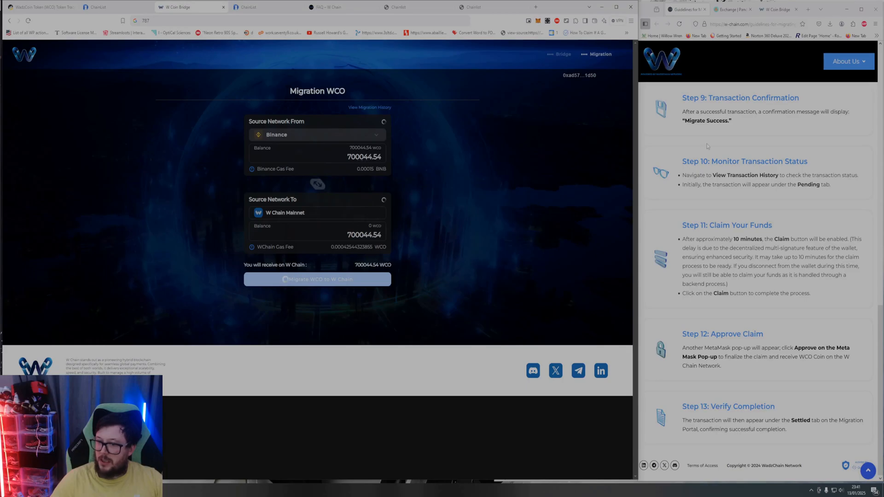
Scroll the guidelines while the 700,044.54 WCO migration finishes processing
{"action": "scroll", "scroll_direction": "down", "scroll_amount": 3}
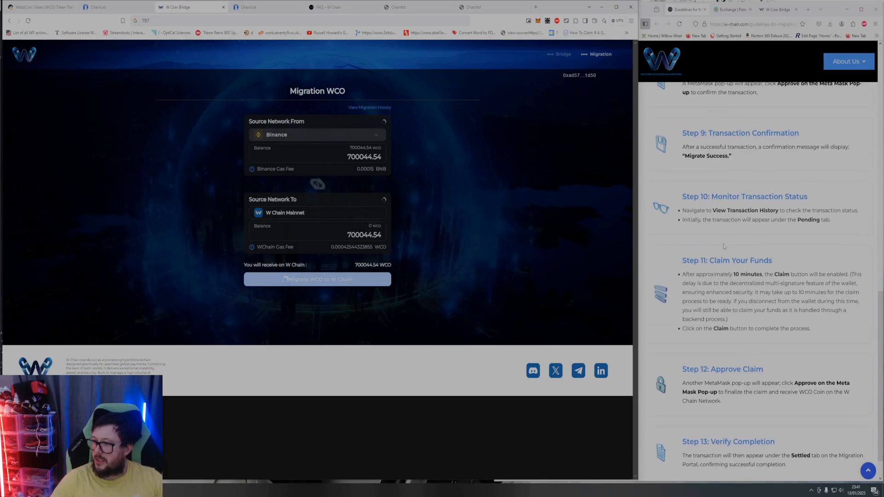
{"action": "mouse_move", "coordinate": [470, 274]}
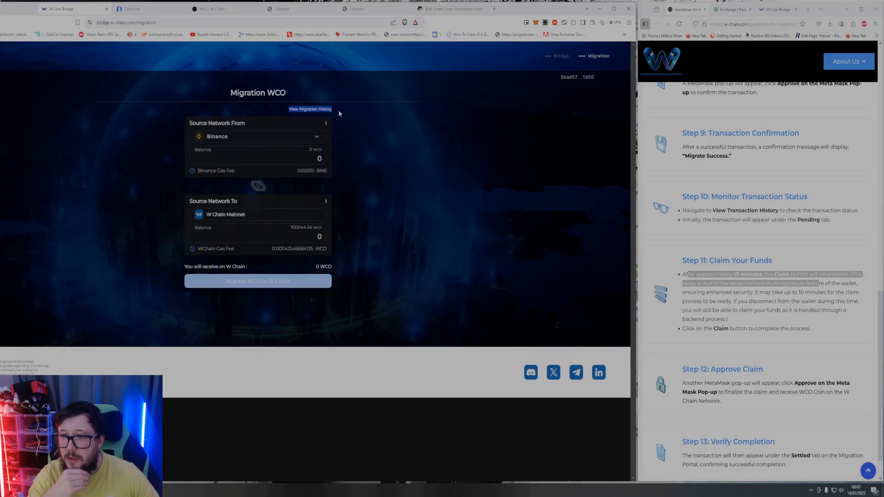
{"action": "mouse_move", "coordinate": [509, 143]}
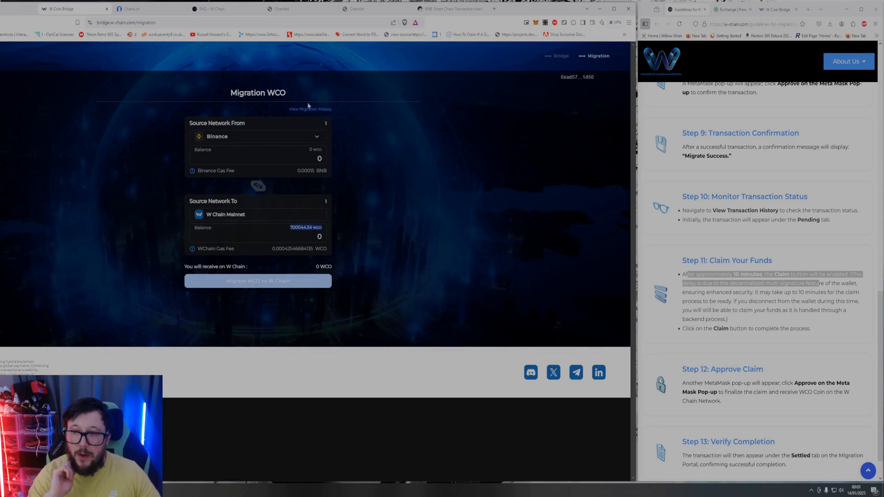
Claim the pending 500 WCO Ethereum migration in Migration History, checking Pending and Settled lists
{"action": "left_click", "coordinate": [309, 108]}
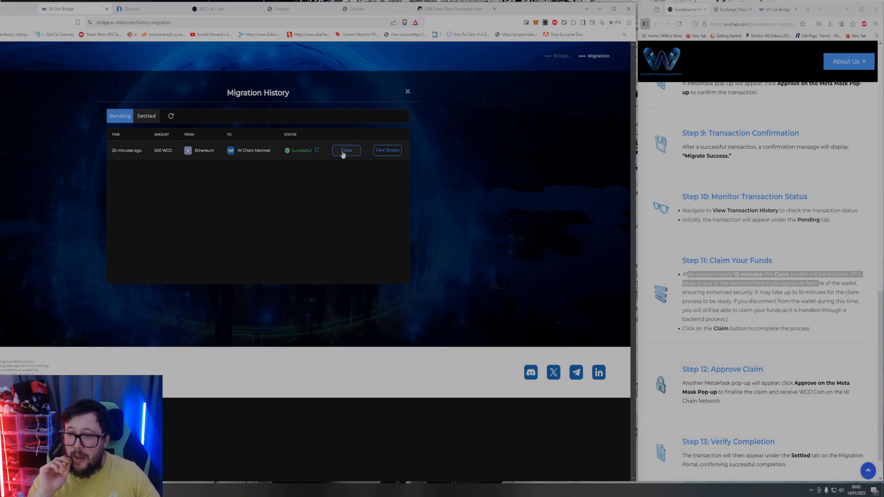
{"action": "left_click", "coordinate": [346, 150]}
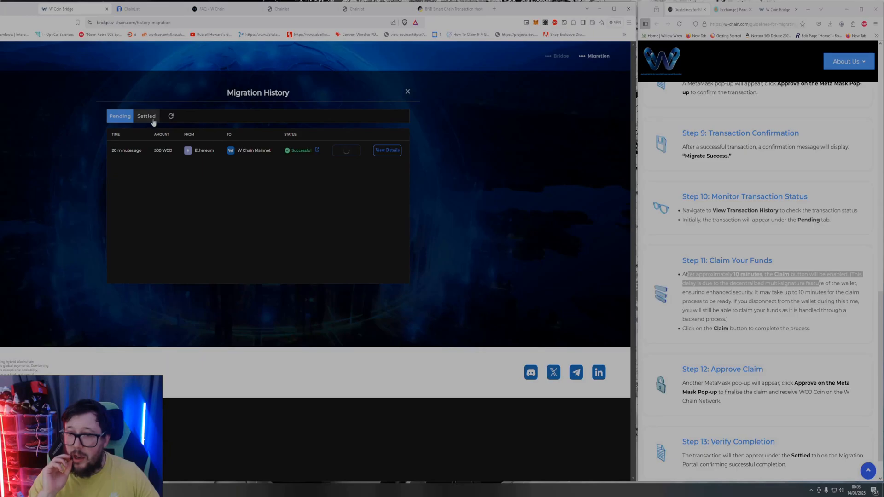
{"action": "left_click", "coordinate": [146, 116]}
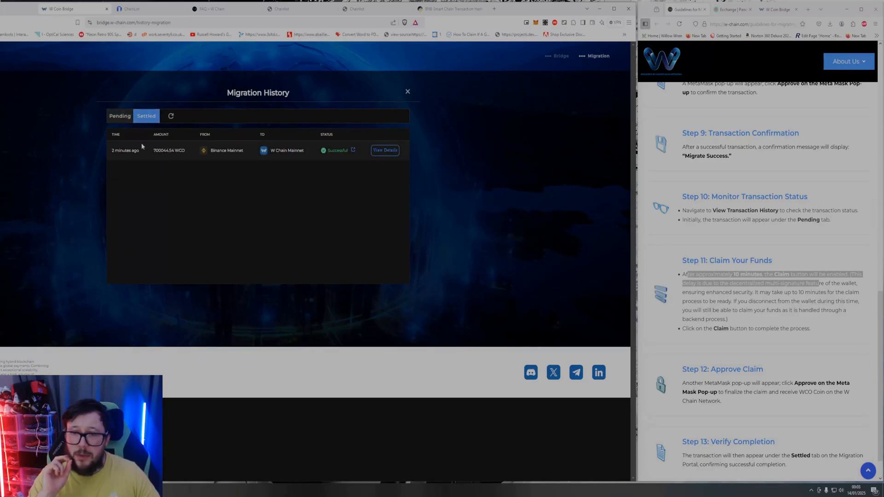
{"action": "left_click", "coordinate": [120, 116]}
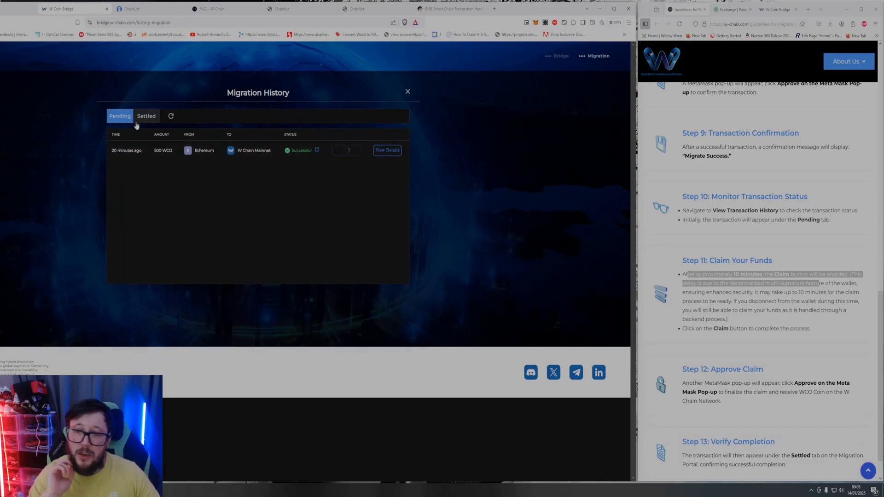
{"action": "left_click", "coordinate": [145, 115]}
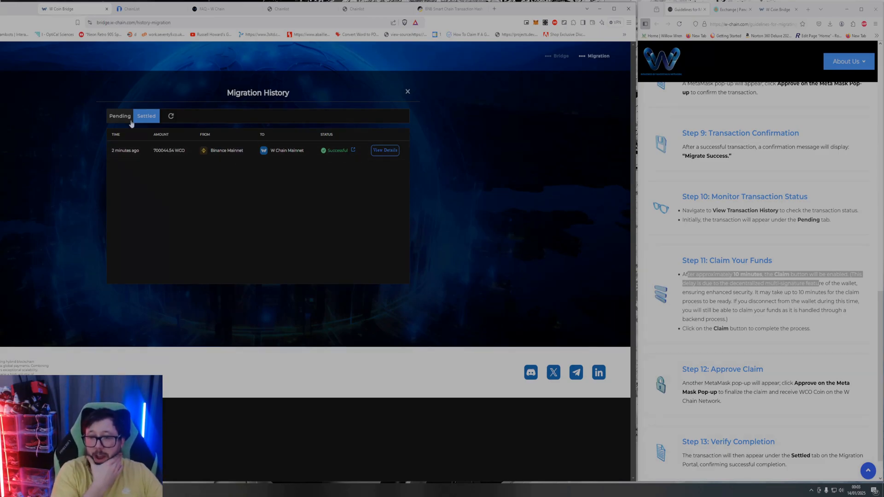
{"action": "left_click", "coordinate": [118, 115]}
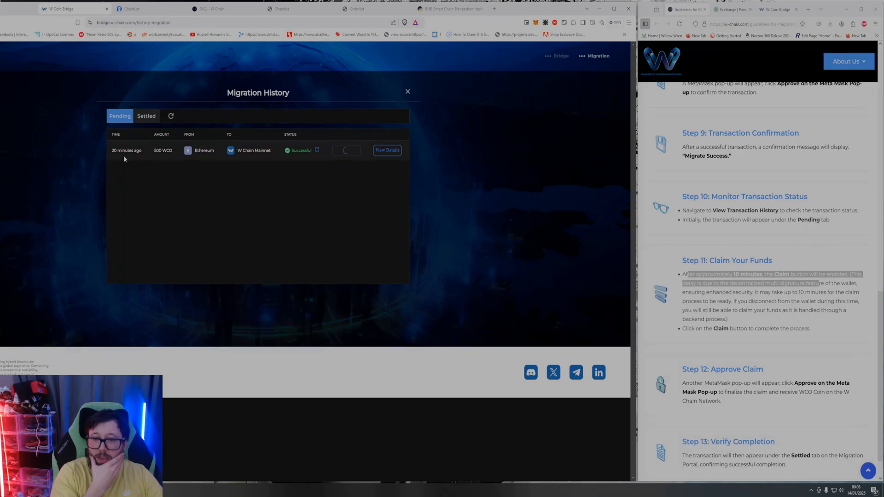
{"action": "left_click", "coordinate": [346, 150]}
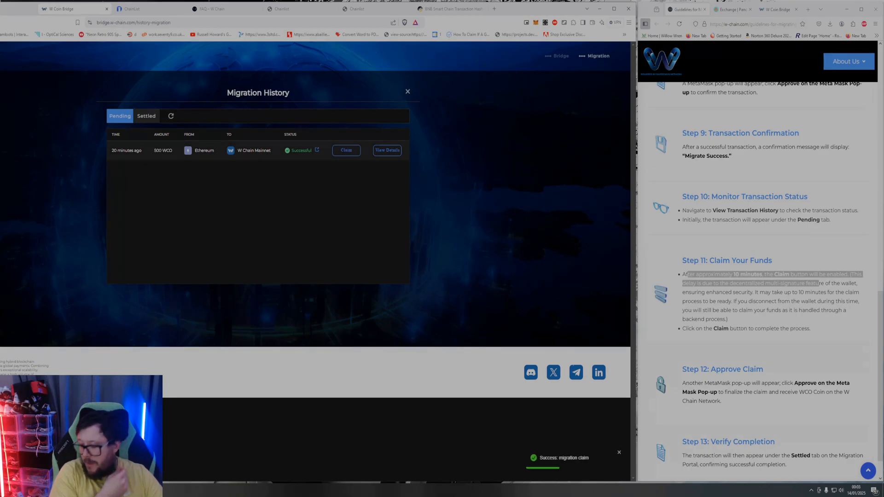
Verify both migrations under Settled with the 700044.54 WCO amount and view the Binance migration details
{"action": "left_click", "coordinate": [146, 116]}
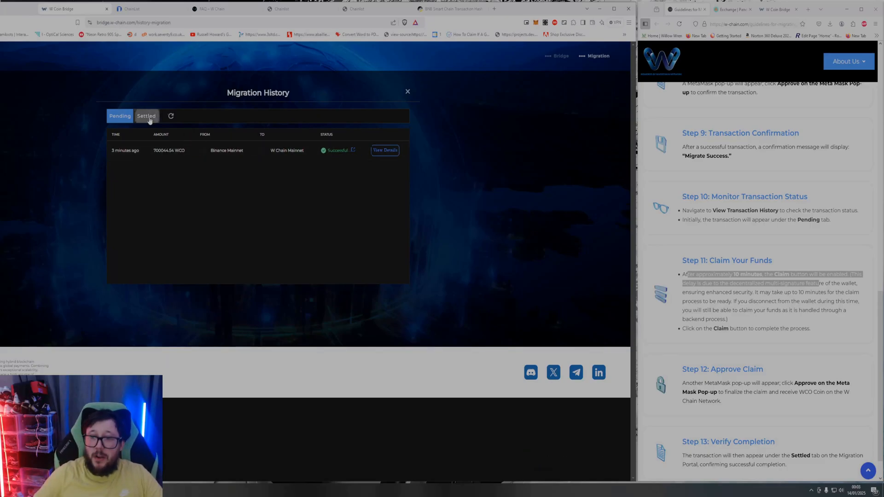
{"action": "left_click", "coordinate": [146, 116]}
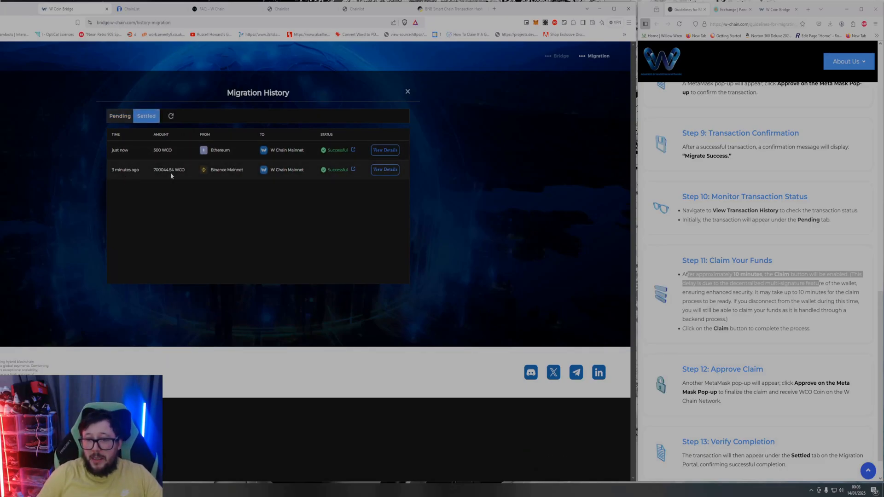
{"action": "double_click", "coordinate": [168, 170]}
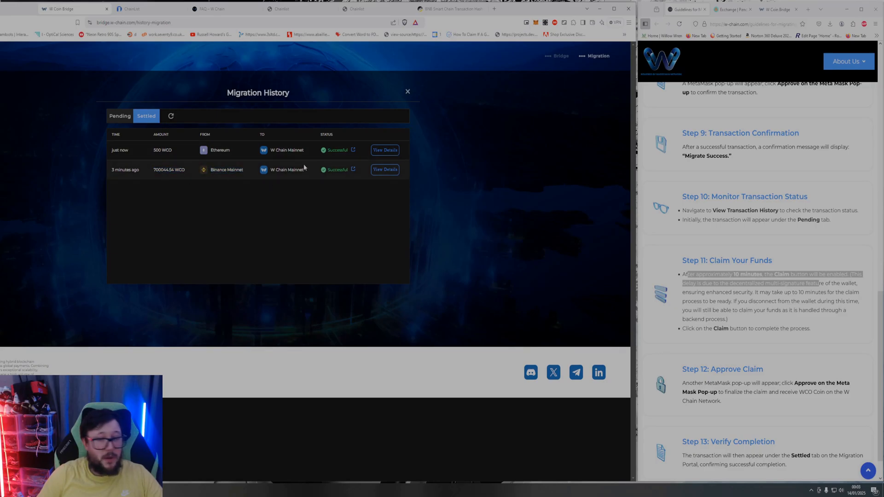
{"action": "left_click", "coordinate": [119, 116]}
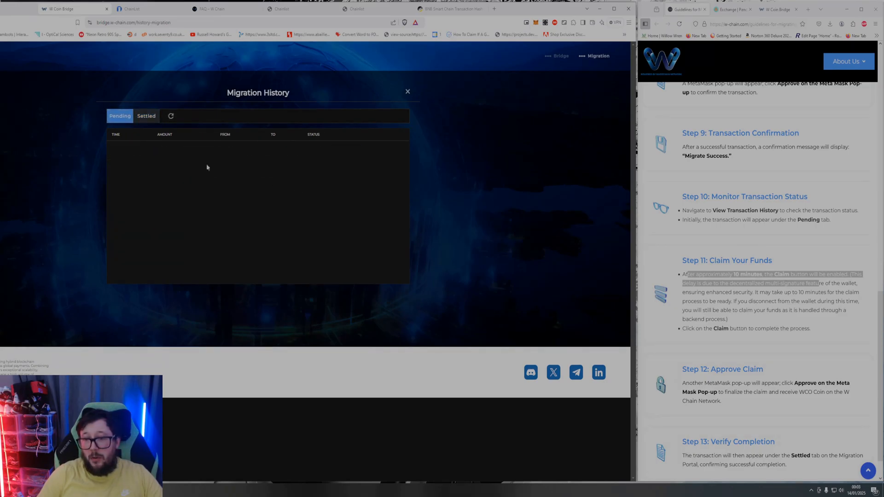
{"action": "mouse_move", "coordinate": [160, 209]}
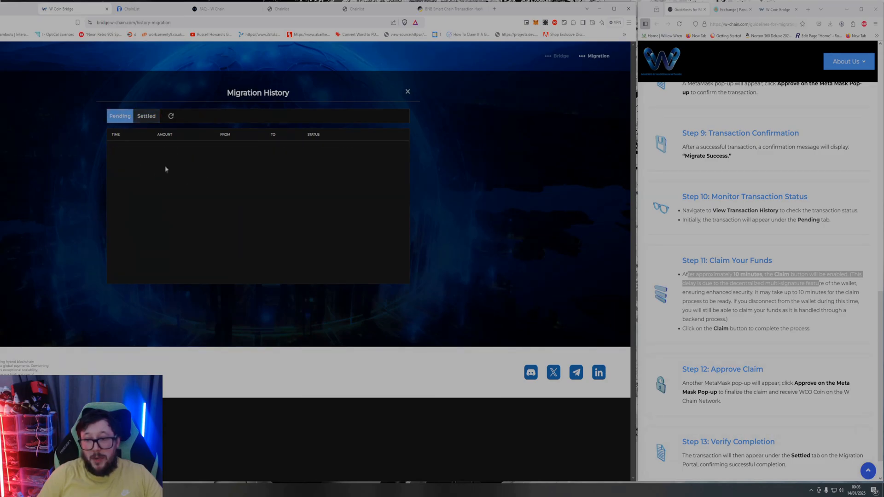
{"action": "mouse_move", "coordinate": [343, 178]}
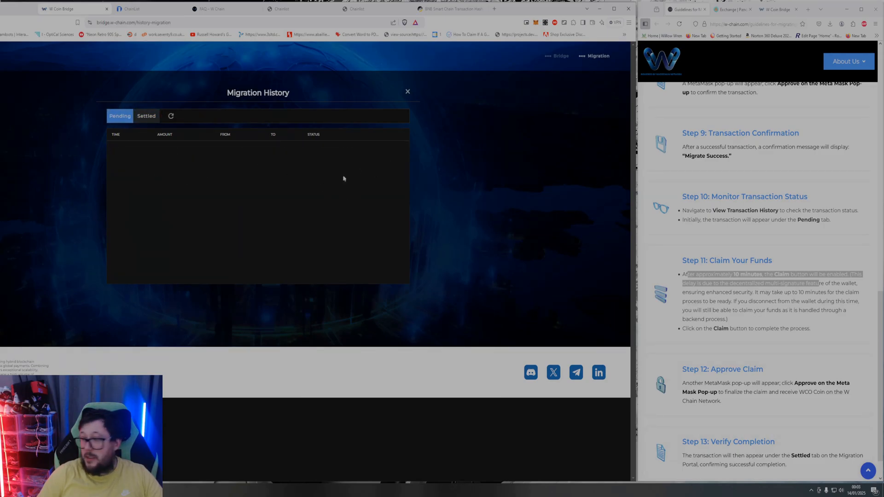
{"action": "scroll", "scroll_direction": "down", "scroll_amount": 3}
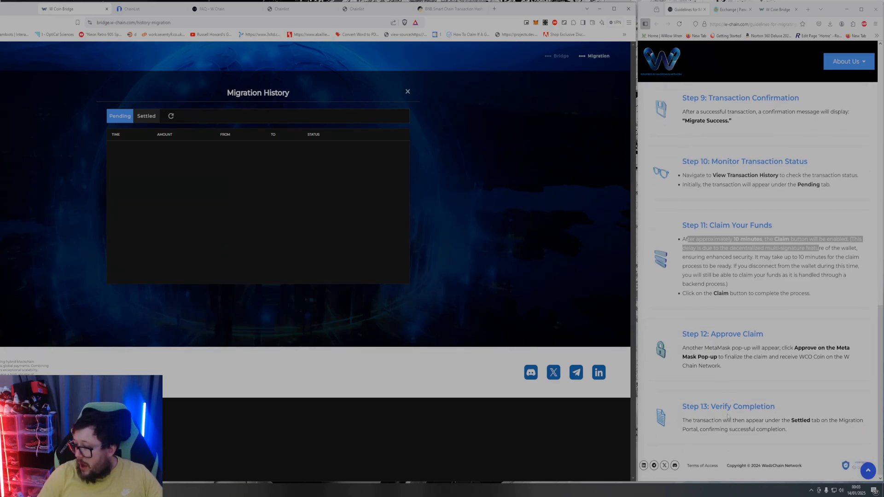
{"action": "left_click", "coordinate": [146, 115]}
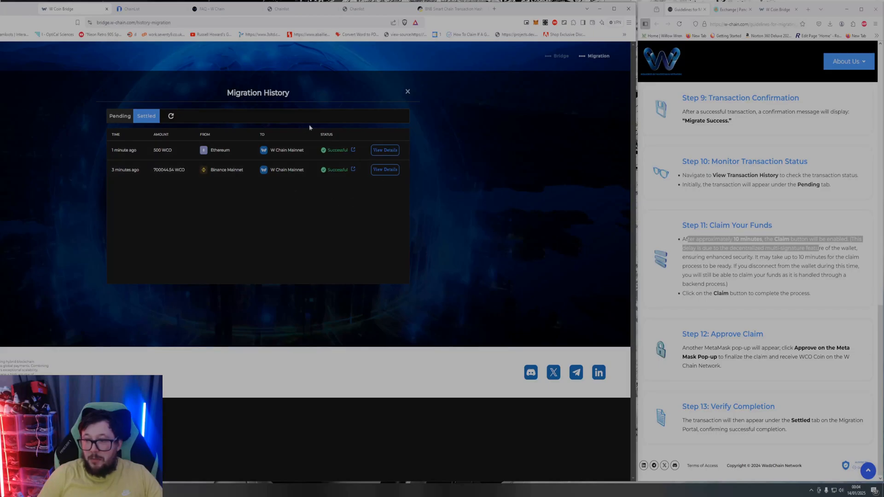
{"action": "left_click", "coordinate": [385, 169]}
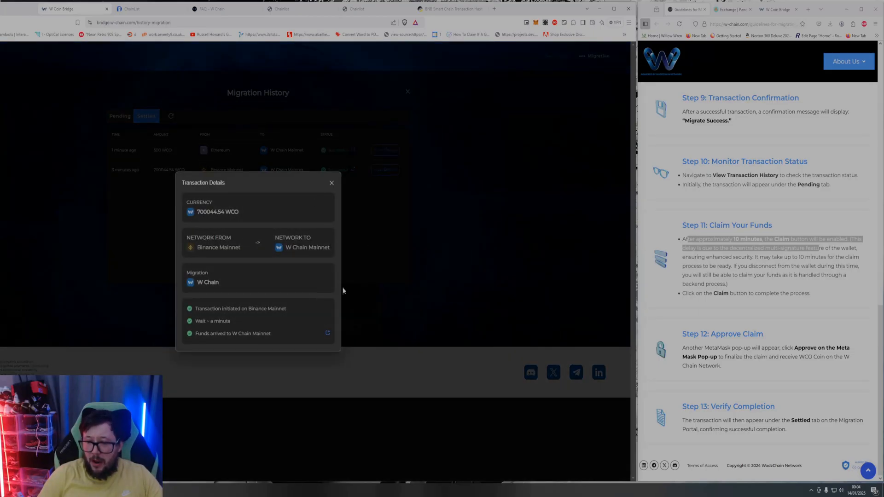
Close the Binance transaction details and the Migration History to return to the welcome page
{"action": "left_click", "coordinate": [331, 183]}
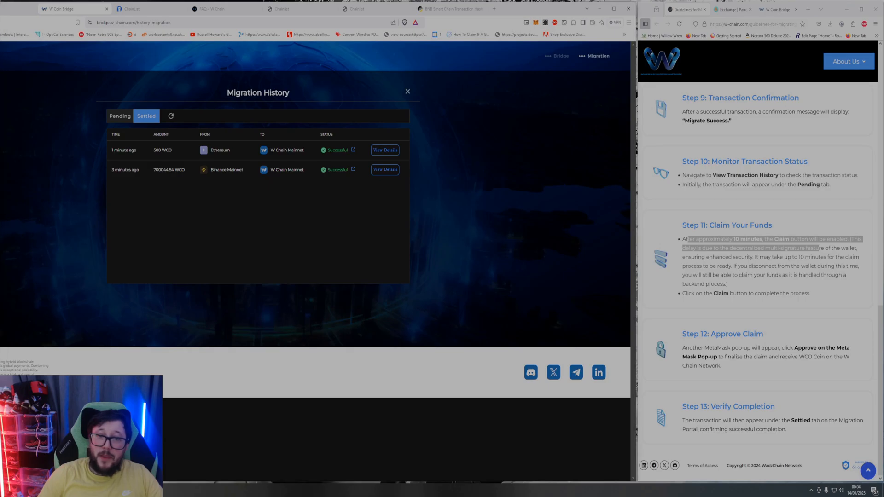
{"action": "left_click", "coordinate": [406, 91]}
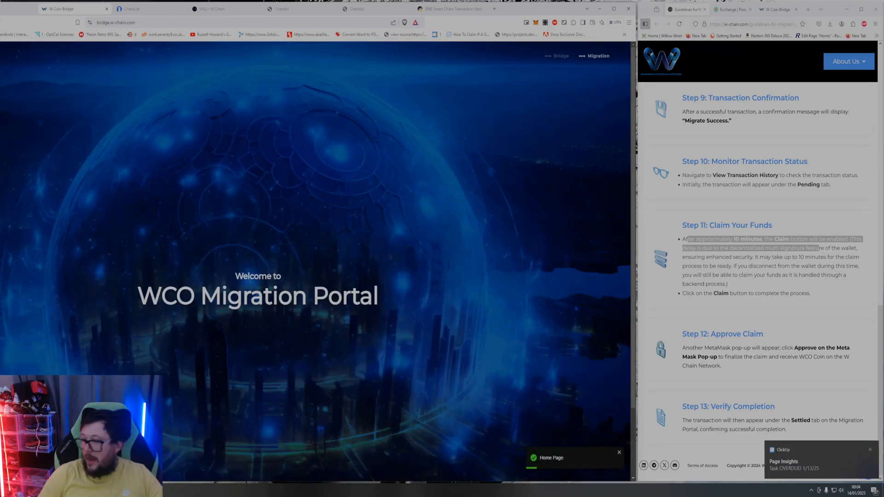
Disconnect the wallet on the Migration form, reconnect via MetaMask, and show Ethereum, Binance, XDC sources
{"action": "left_click", "coordinate": [597, 55]}
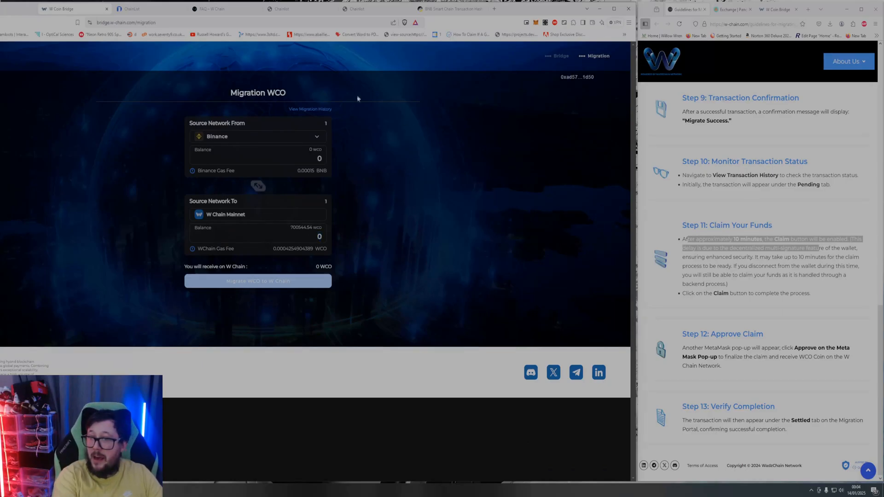
{"action": "left_click", "coordinate": [576, 77]}
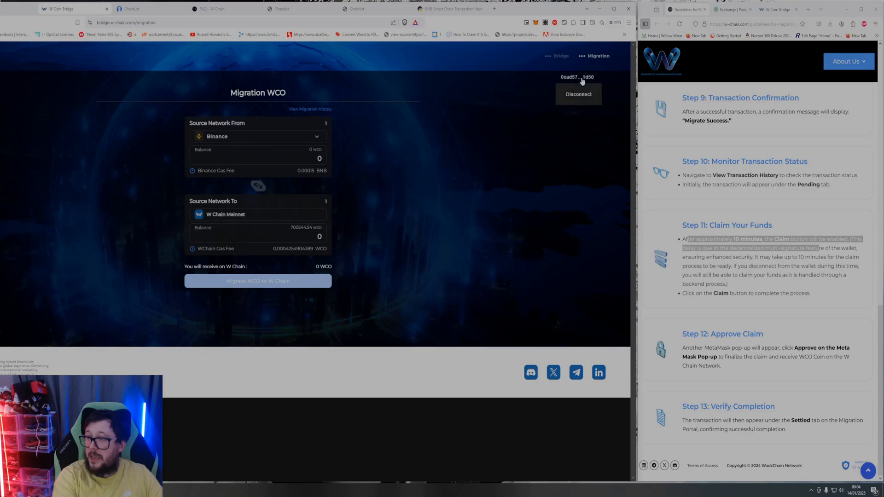
{"action": "left_click", "coordinate": [577, 94]}
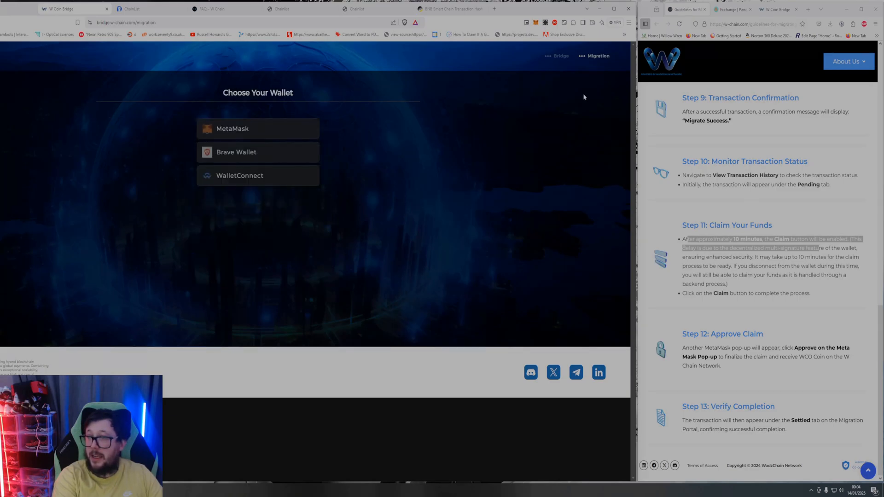
{"action": "left_click", "coordinate": [232, 128]}
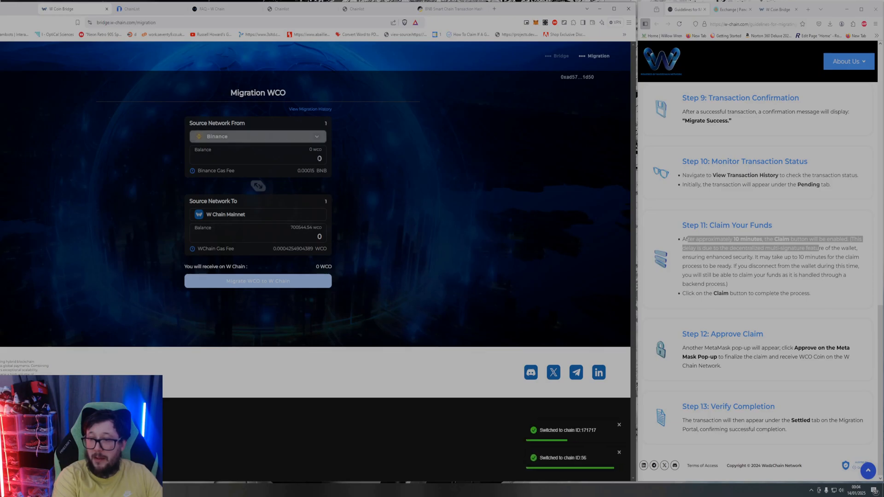
{"action": "type", "text": "8979879879879879870"}
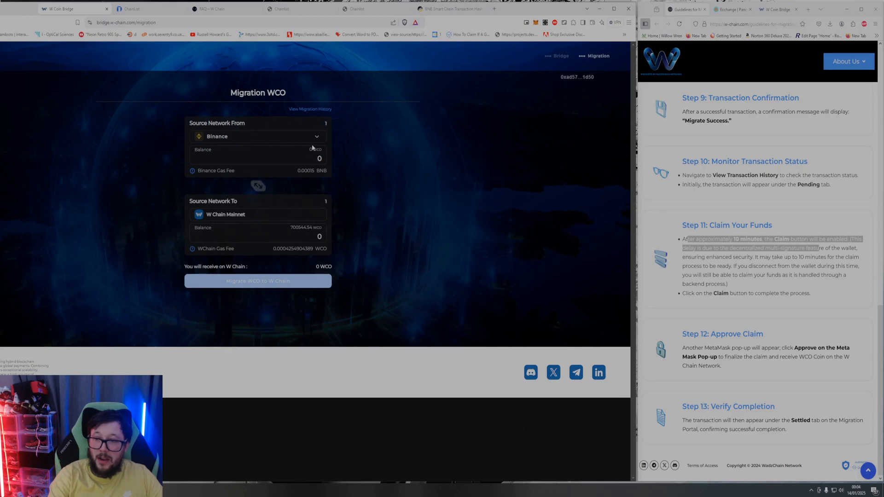
{"action": "left_click", "coordinate": [257, 136]}
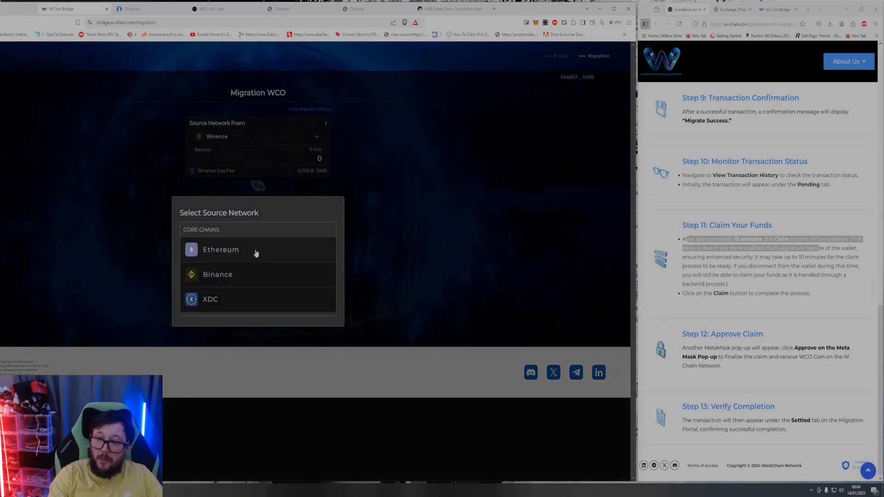
Keep Binance as source and enter 9090 WCO to receive on W Chain
{"action": "left_click", "coordinate": [220, 250]}
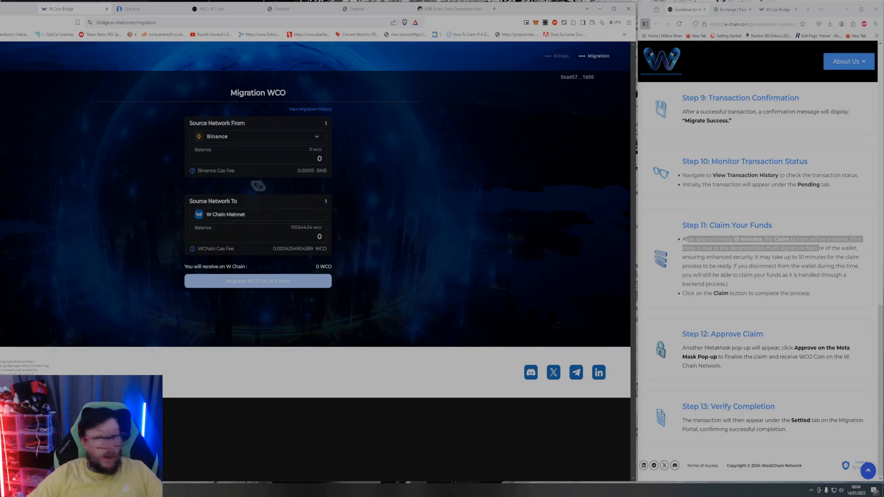
{"action": "type", "text": "9090"}
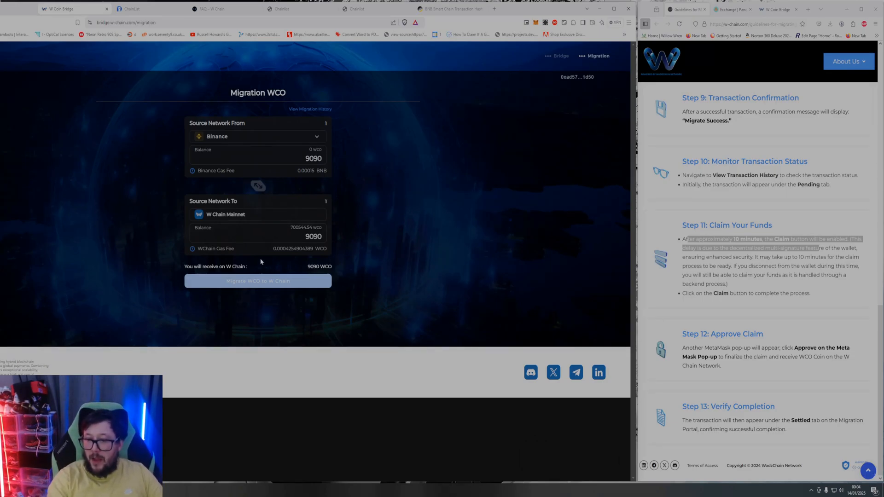